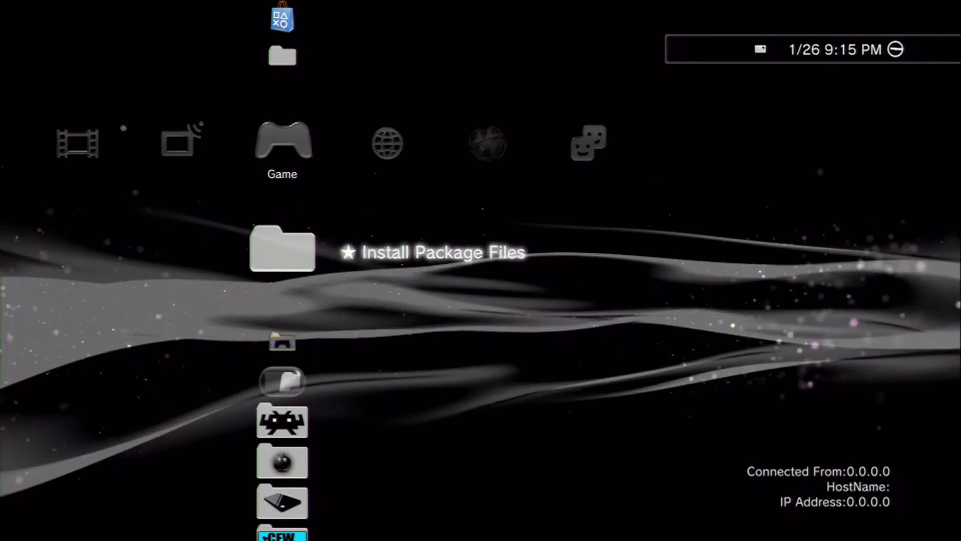
Launch the Rebug toolbox from the XMB and acknowledge the incompatible REBUG configuration warning
scroll("left", 3)
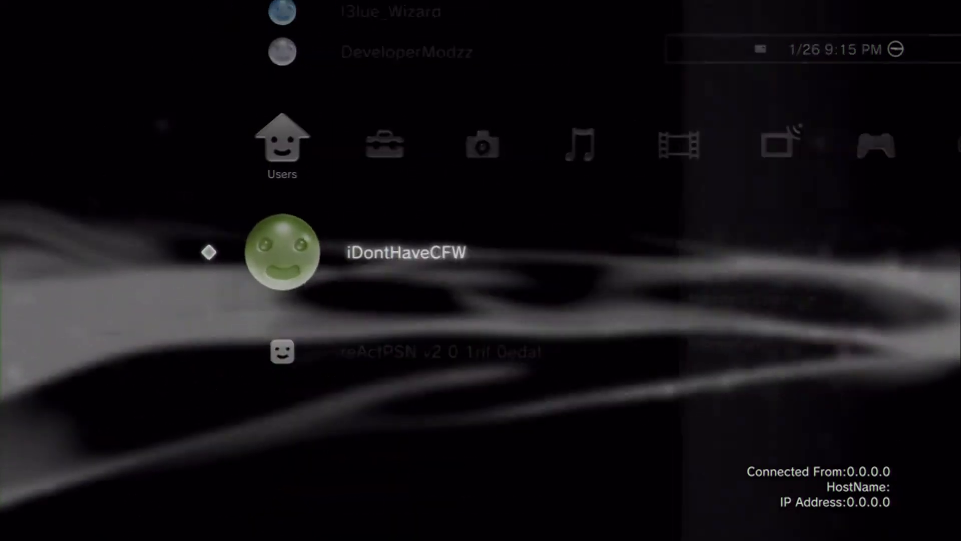
scroll("right", 3)
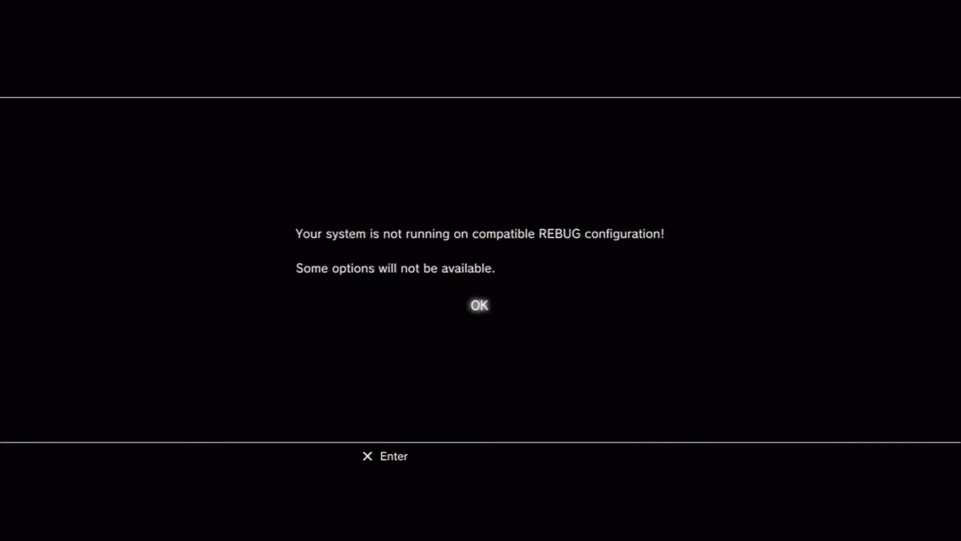
left_click(479, 306)
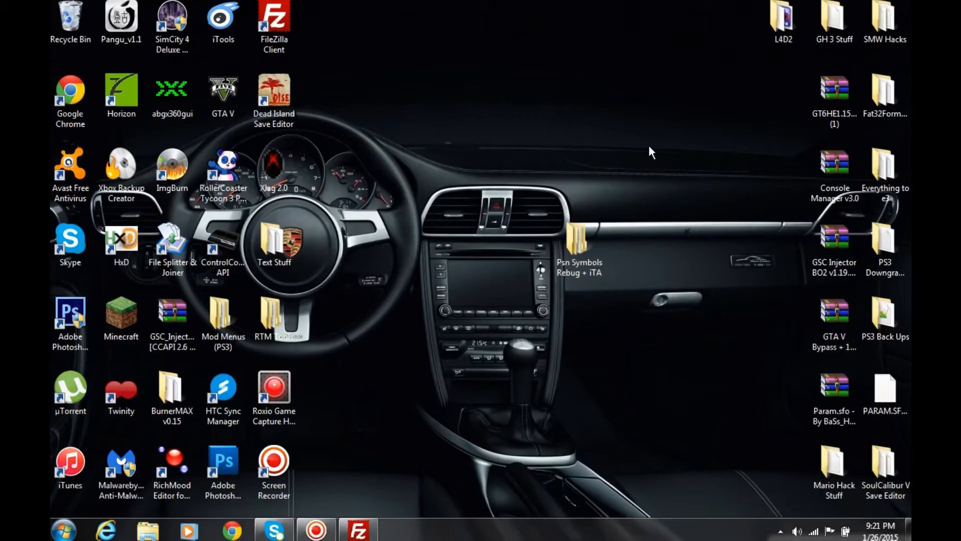
mouse_move(541, 212)
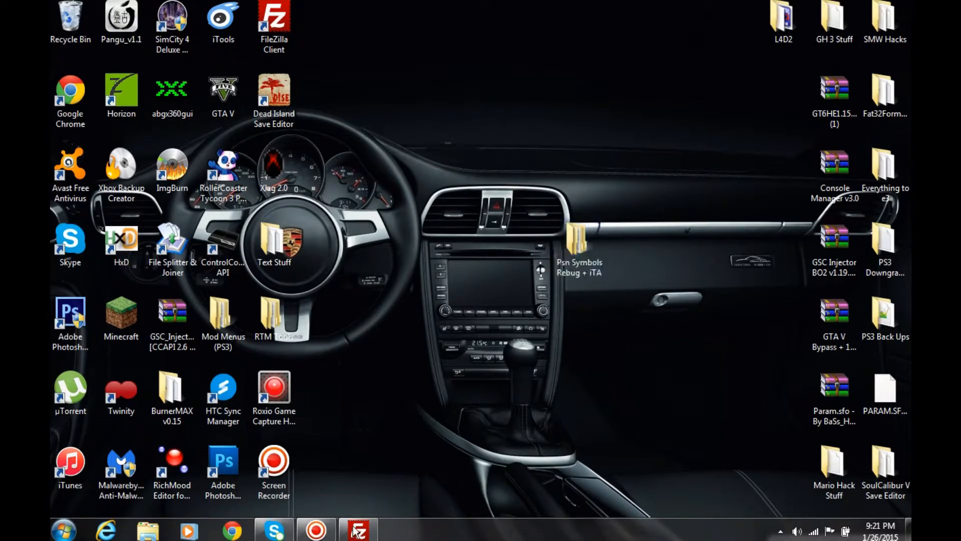
Connect FileZilla to the PS3 at 192.168.0.109 from the Quickconnect history
left_click(358, 529)
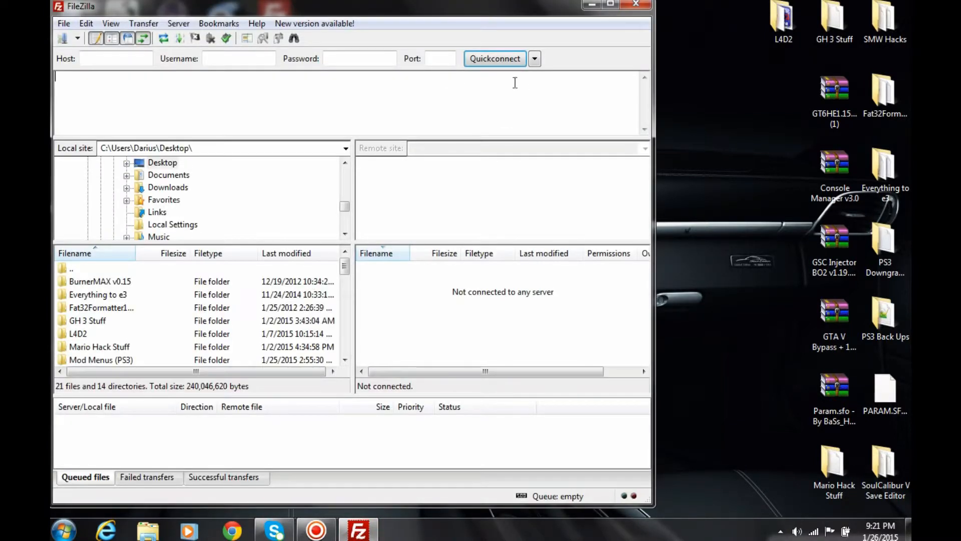
left_click(534, 58)
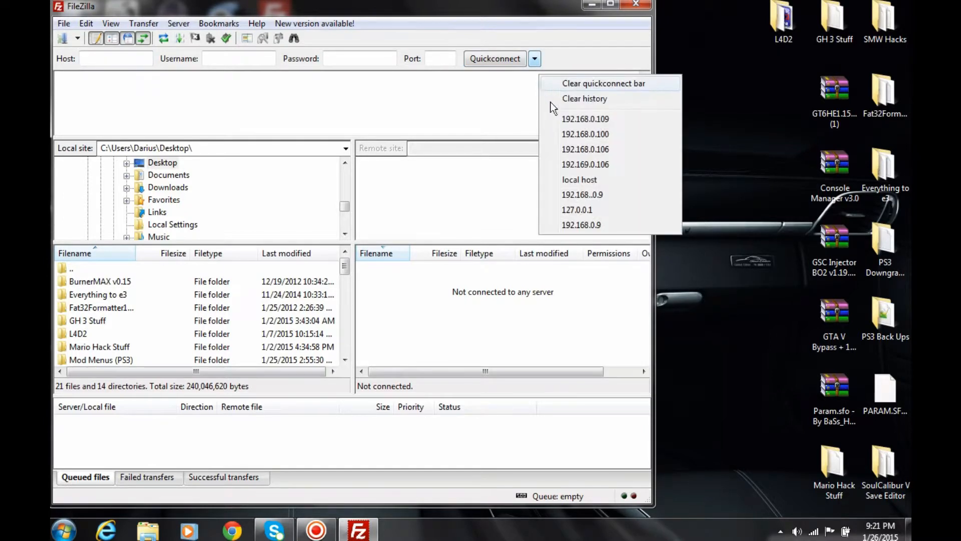
left_click(586, 119)
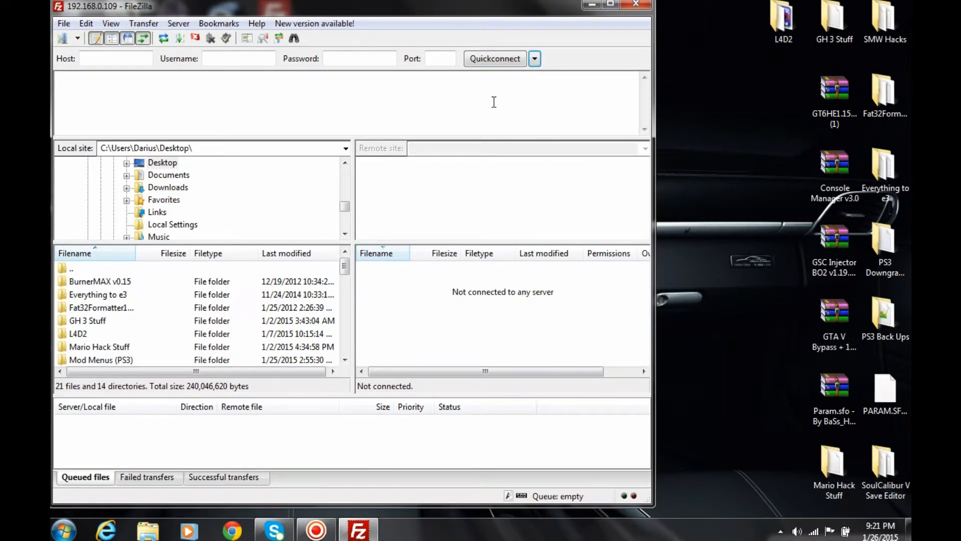
Browse the remote side to /dev_rebug/vsh/resource, listing its RCO files
left_click(494, 58)
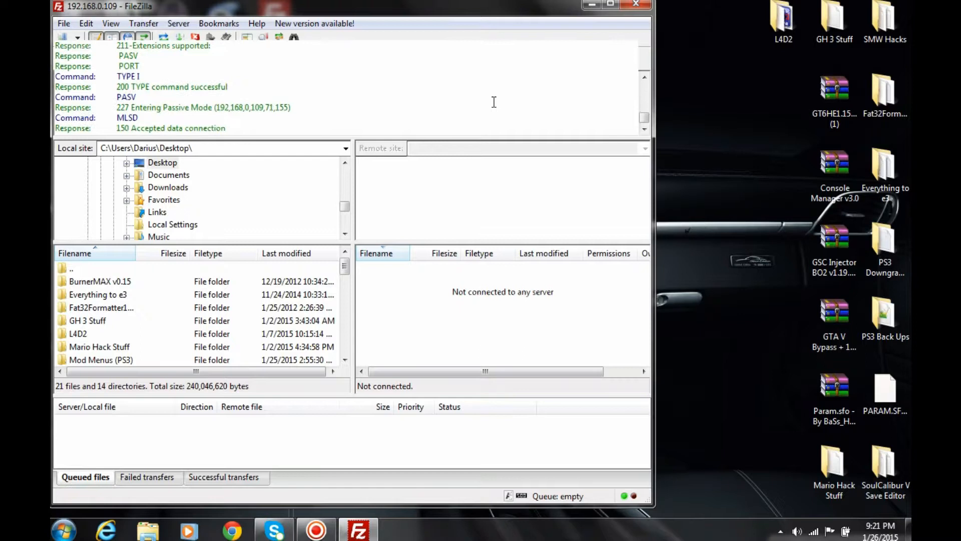
left_click(494, 59)
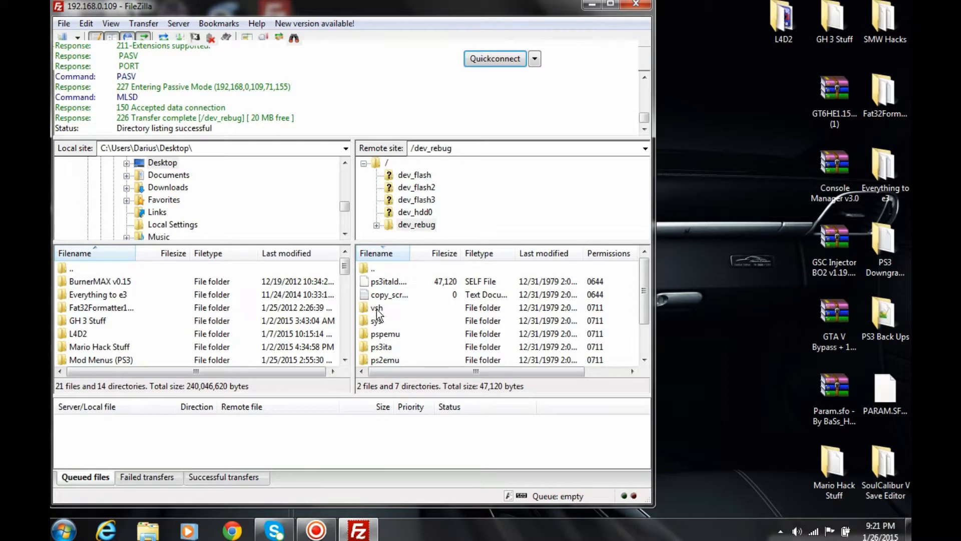
double_click(376, 307)
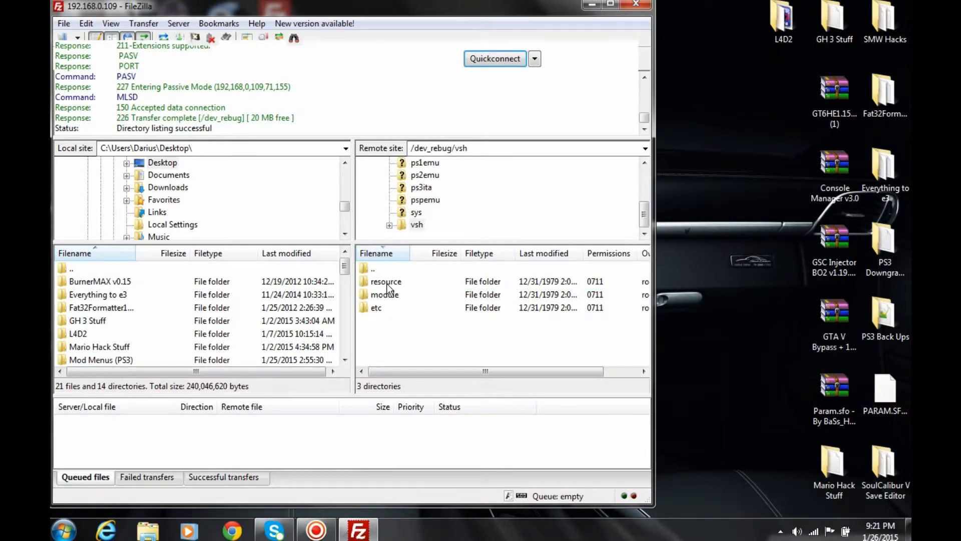
double_click(386, 280)
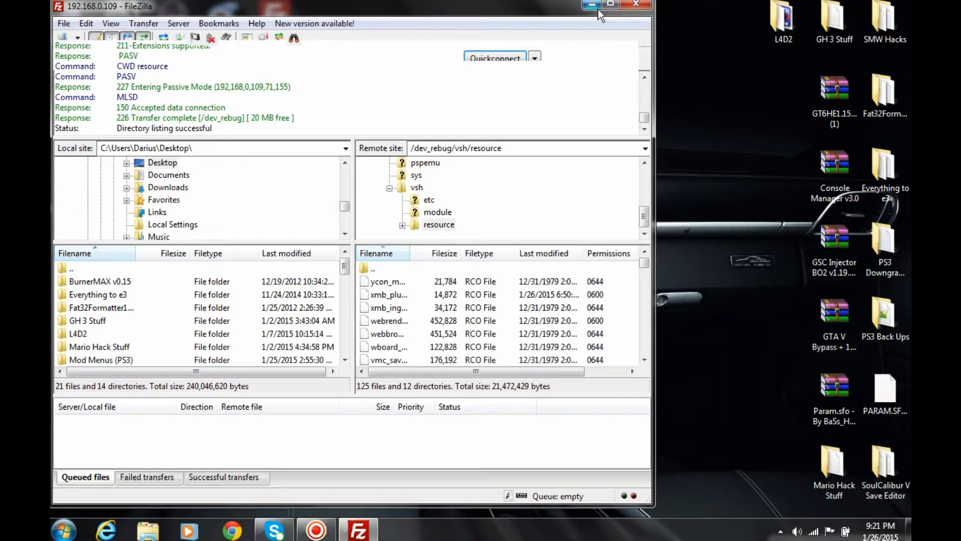
Browse to Psn Symbols Rebug + iTA > PSN-LOGOS for Ita > Low Blue, showing xmb_plugin_normal.rco
left_click(591, 6)
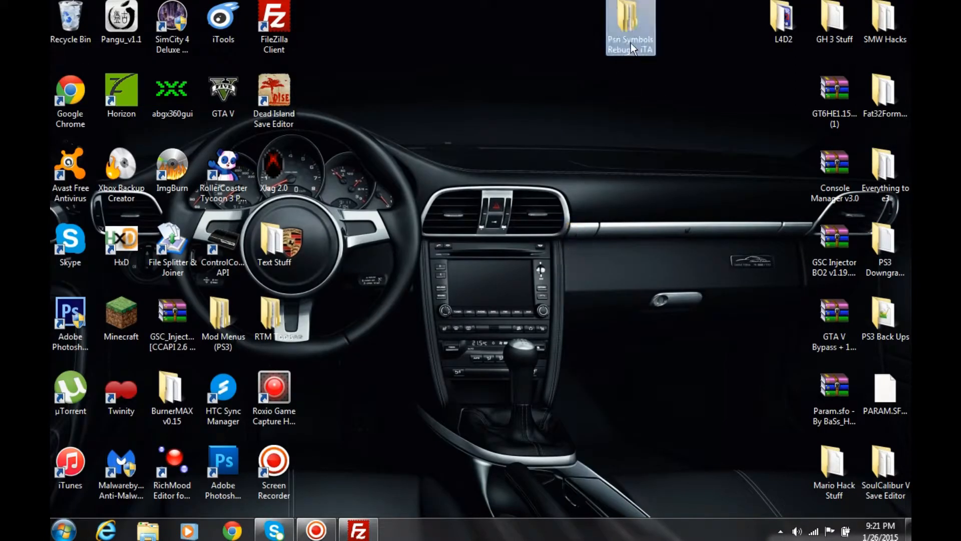
double_click(630, 29)
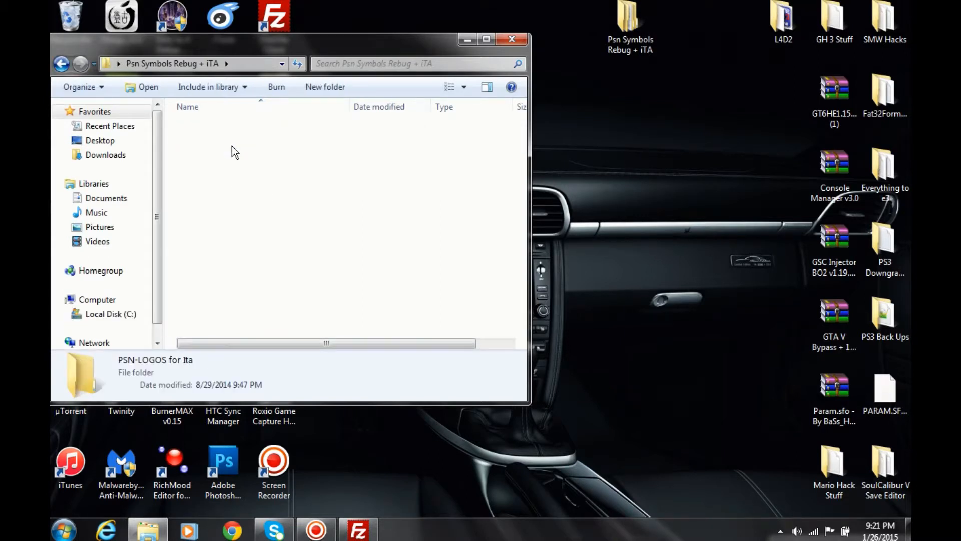
double_click(155, 359)
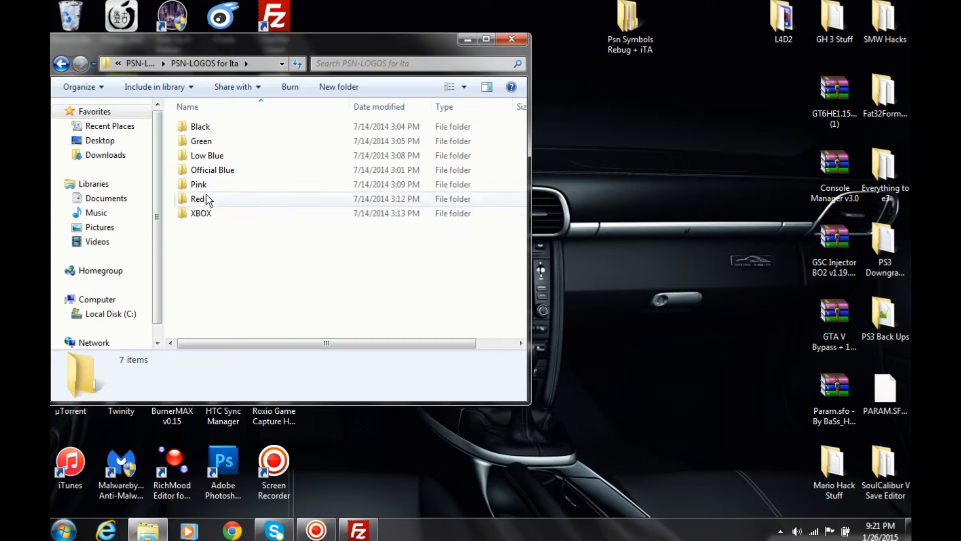
left_click(208, 155)
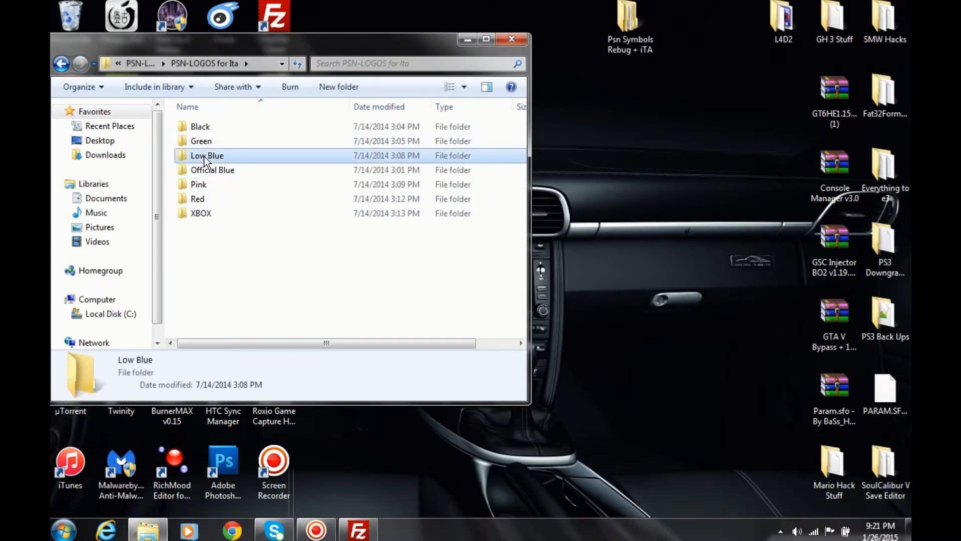
double_click(206, 155)
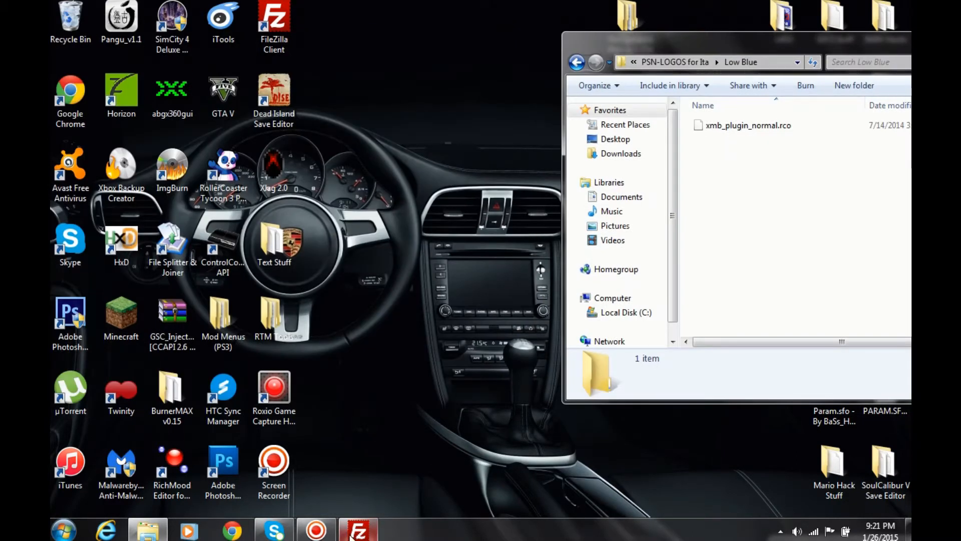
Upload the Low Blue xmb_plugin_normal.rco into /dev_rebug/vsh/resource, overwriting the existing file
left_click(358, 530)
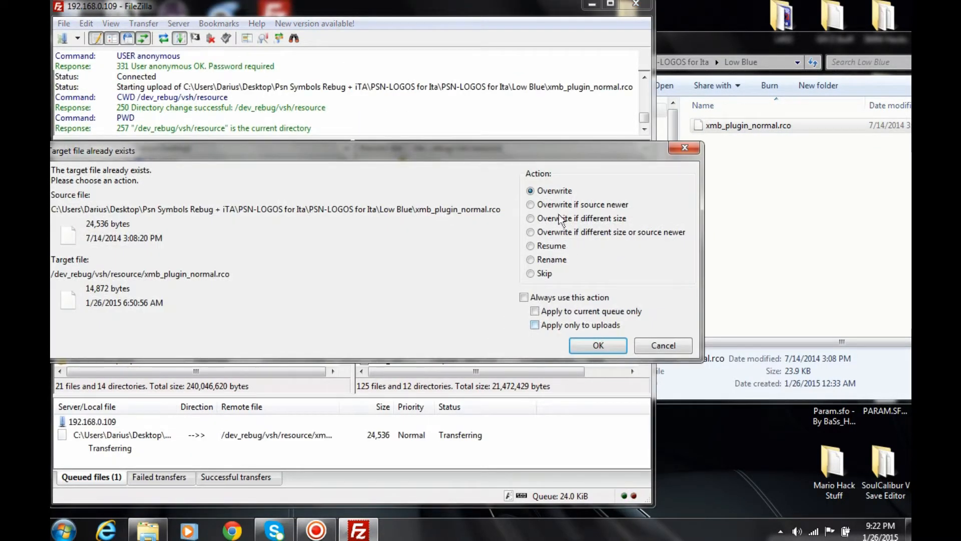
left_click(597, 346)
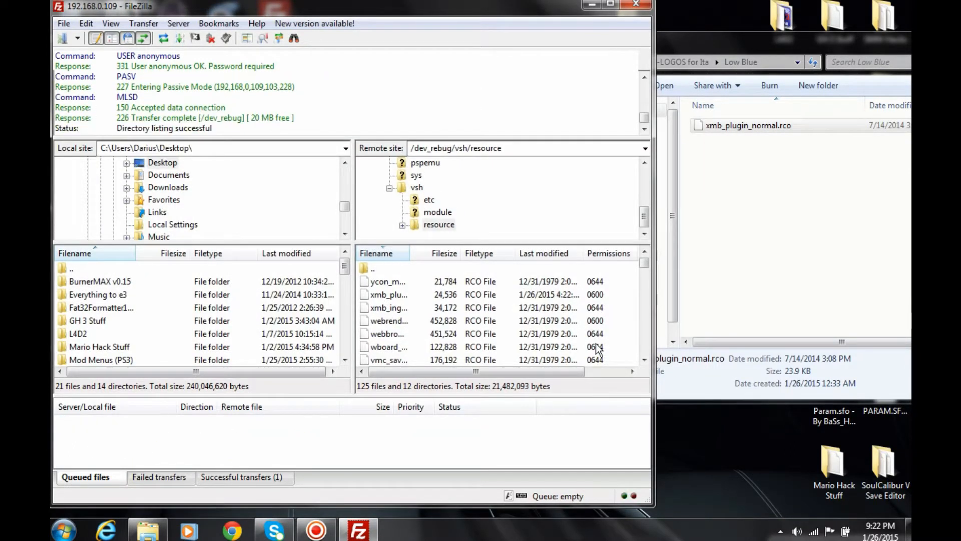
mouse_move(225, 38)
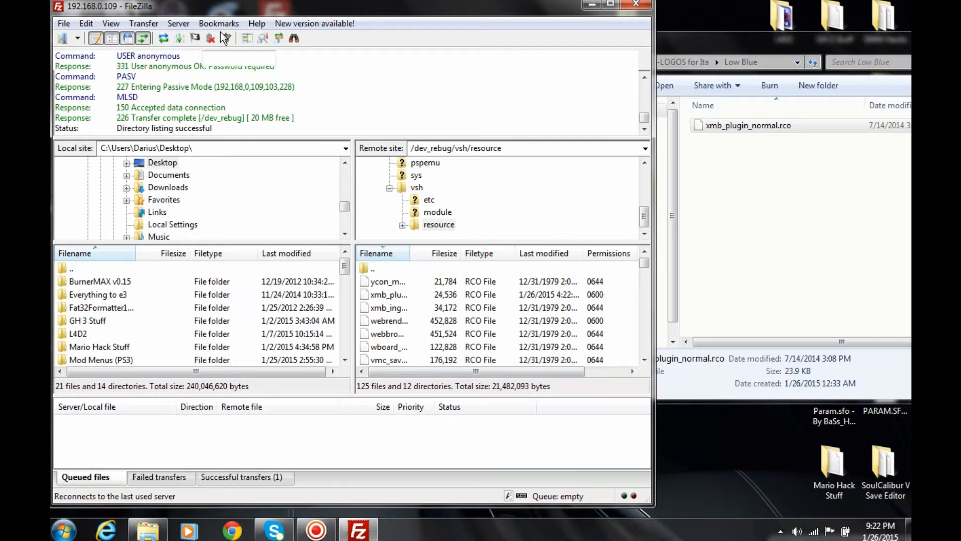
Disconnect from the PS3 via Server > Disconnect and close FileZilla
left_click(179, 23)
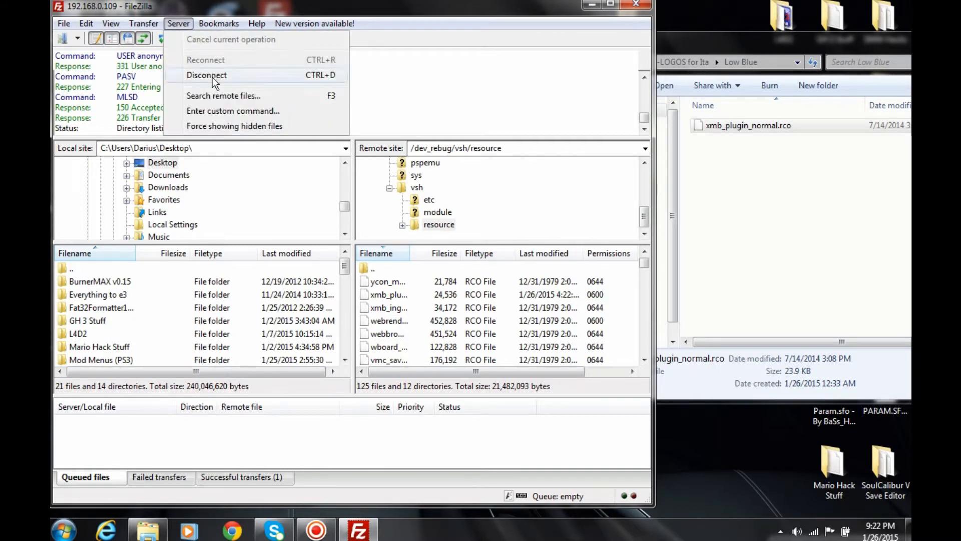
left_click(206, 74)
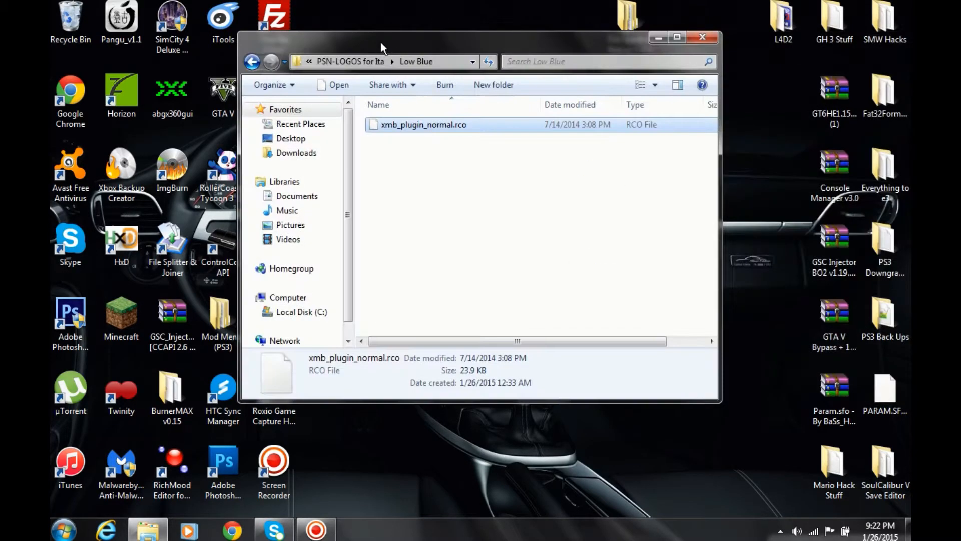
left_click(703, 37)
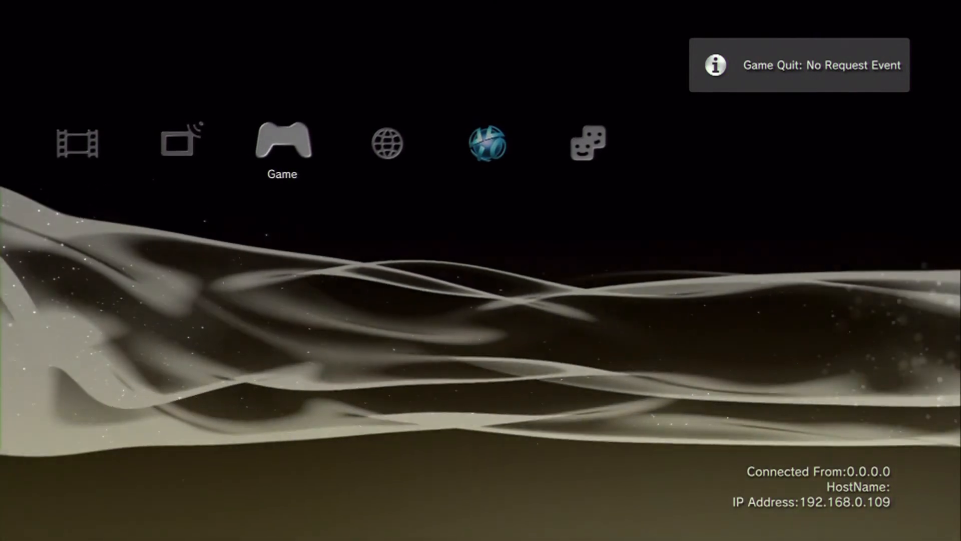
Scroll across the XMB to the PSN column, where the ball icon now shows light blue
scroll("right", 3)
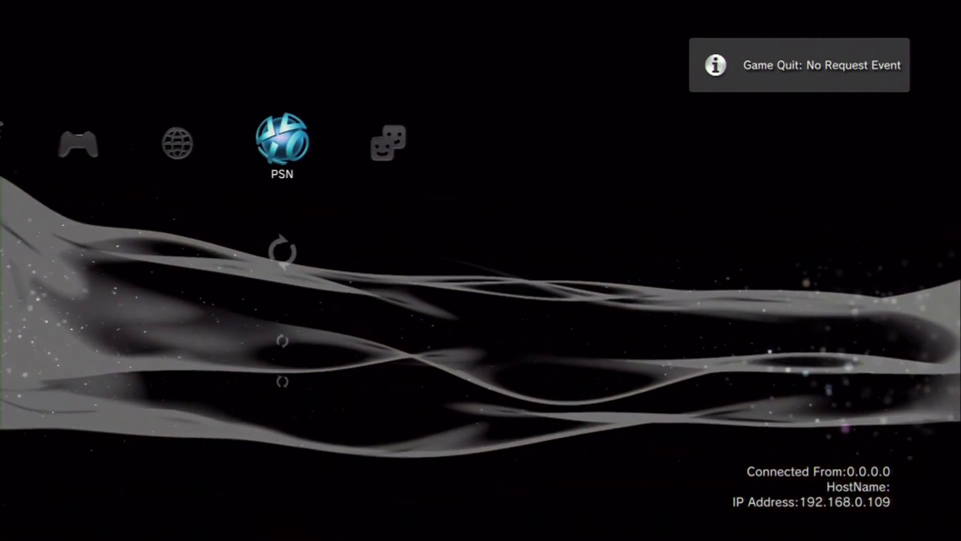